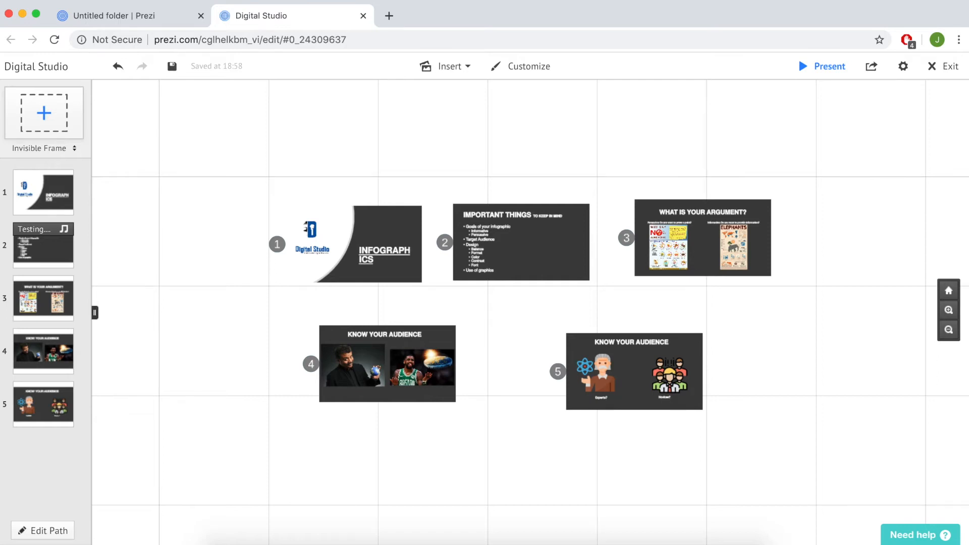
pyautogui.moveTo(210, 181)
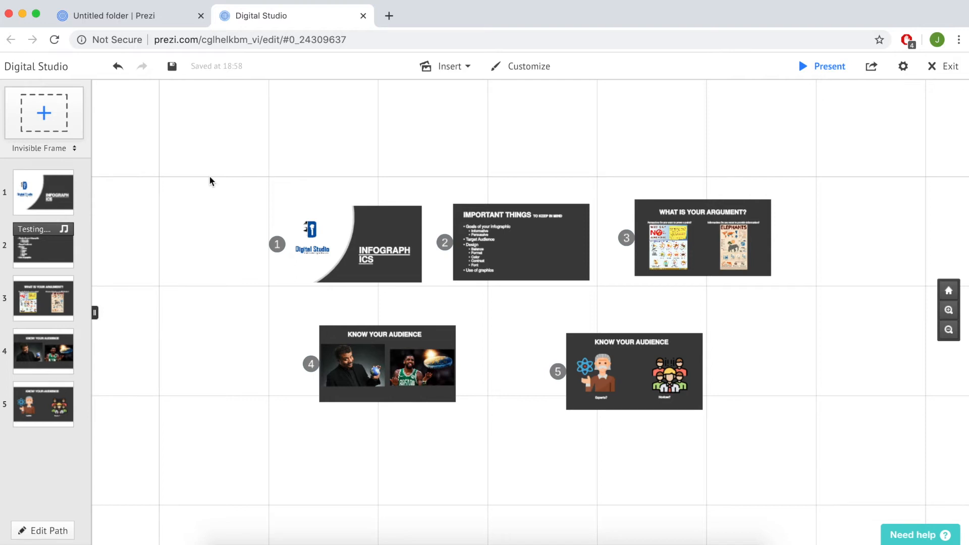
pyautogui.moveTo(212, 202)
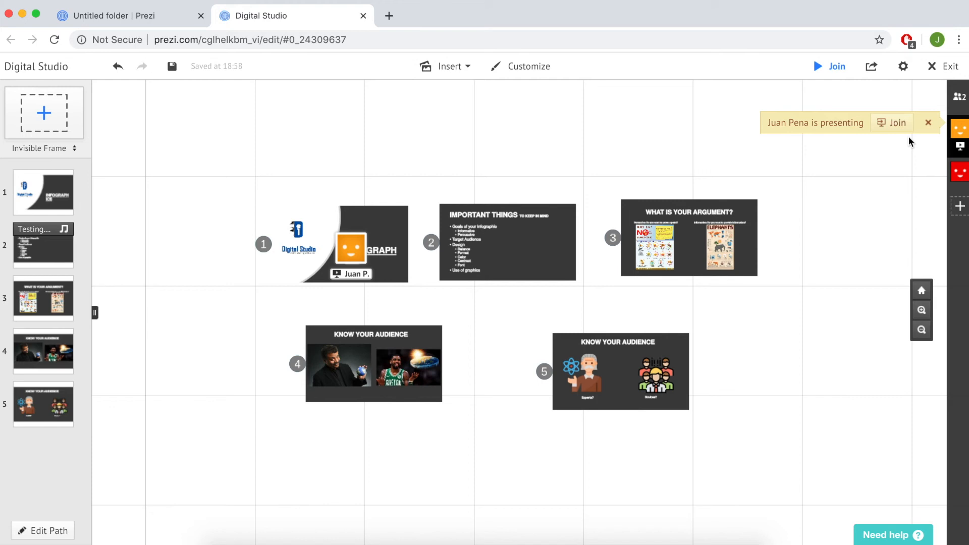
pyautogui.moveTo(890, 130)
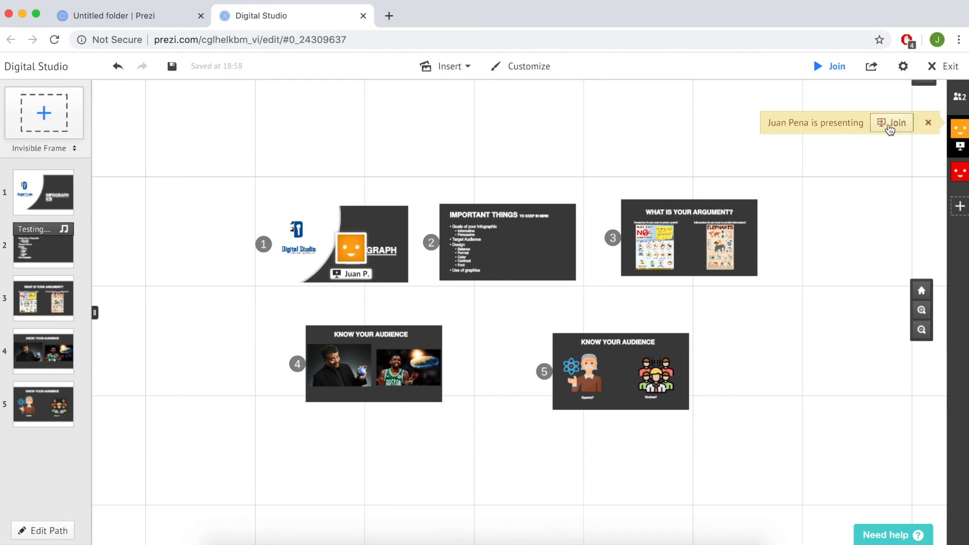